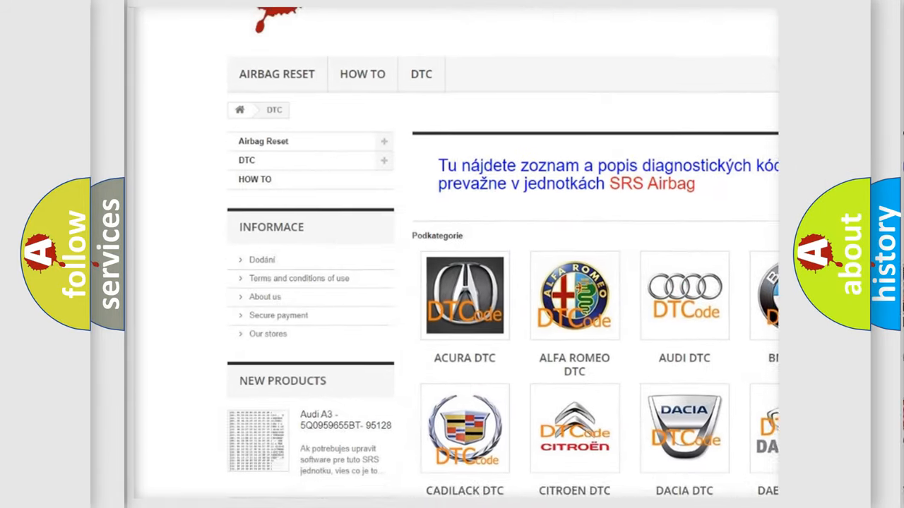
pyautogui.scroll(-3)
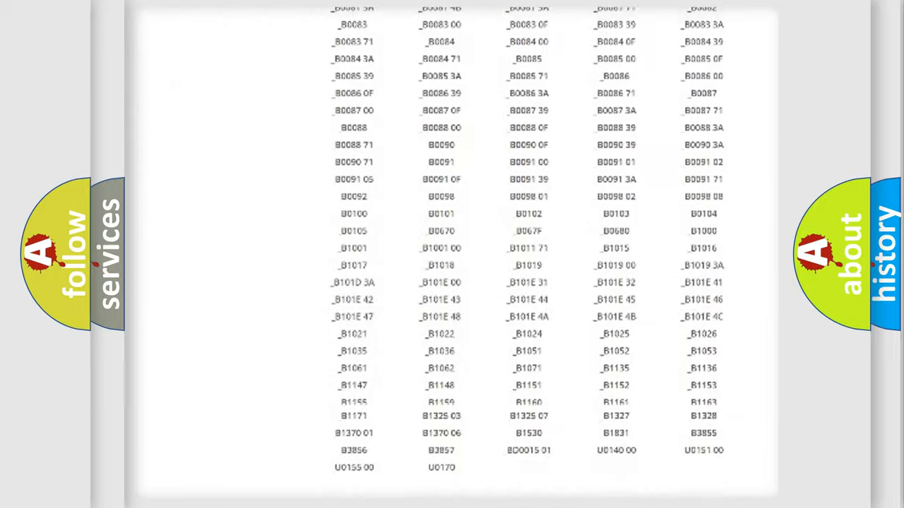
pyautogui.scroll(3)
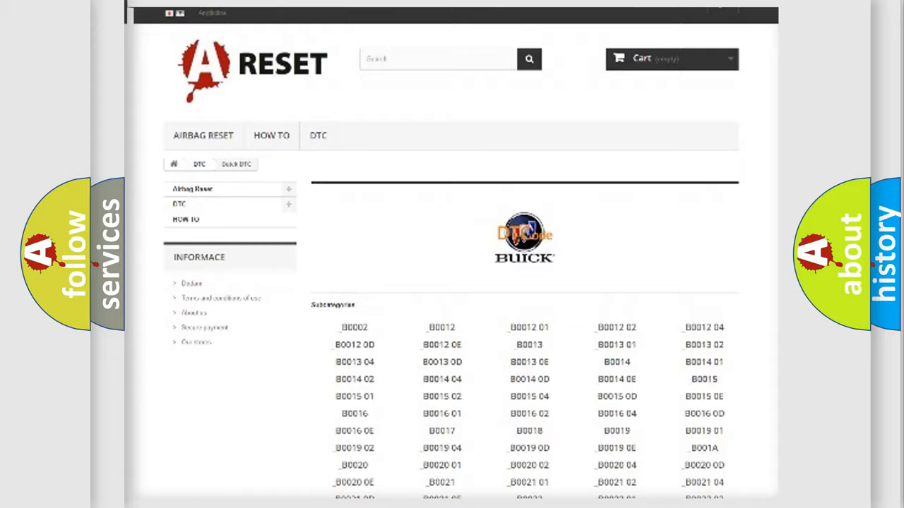